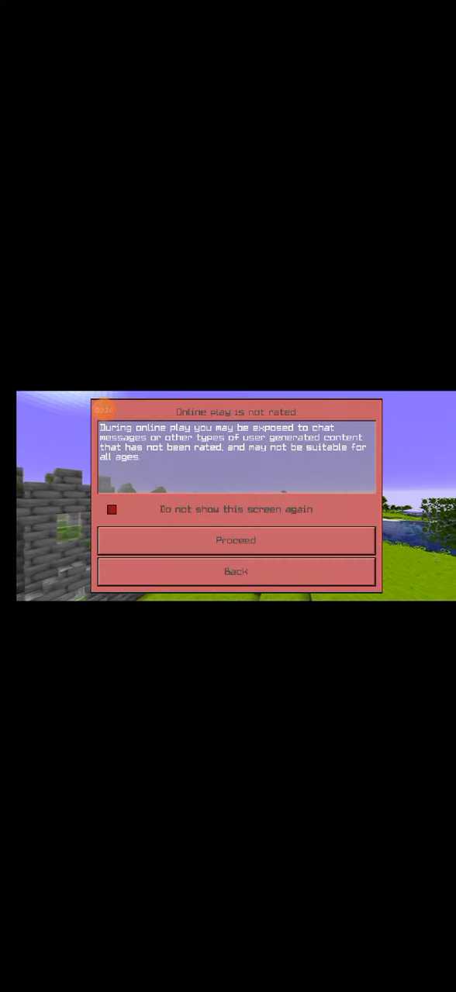
- Accept the 'Online play is not rated' notice and proceed into the world
left_click(235, 539)
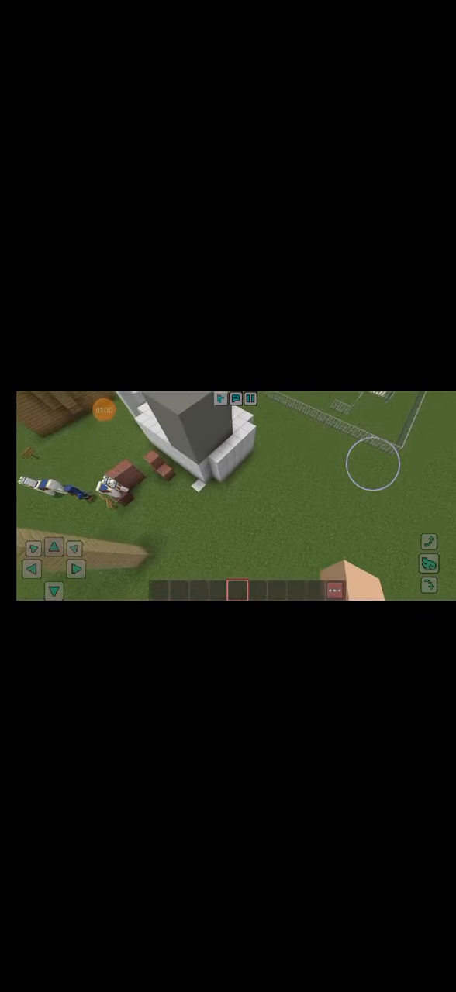
left_click_drag(233, 495, 232, 434)
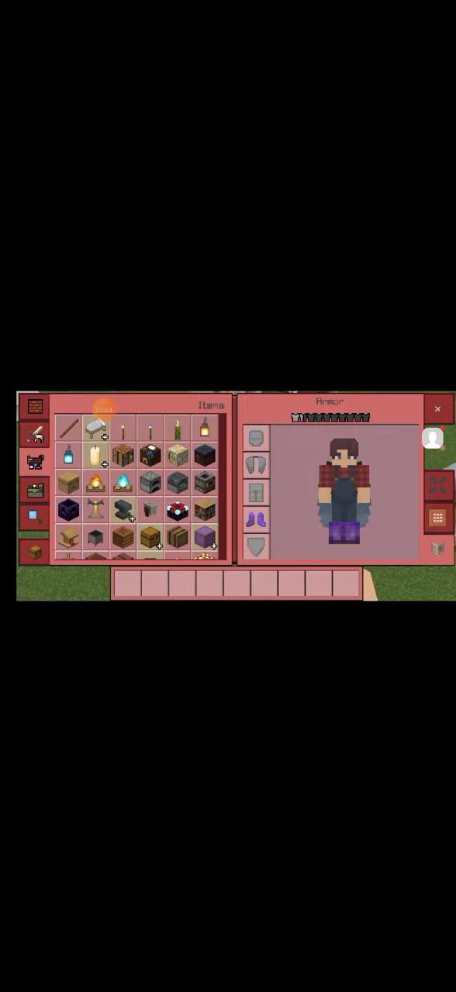
- Add a Painting to the hotbar from Items, then bring up the chest's storage screen
scroll("down", 3)
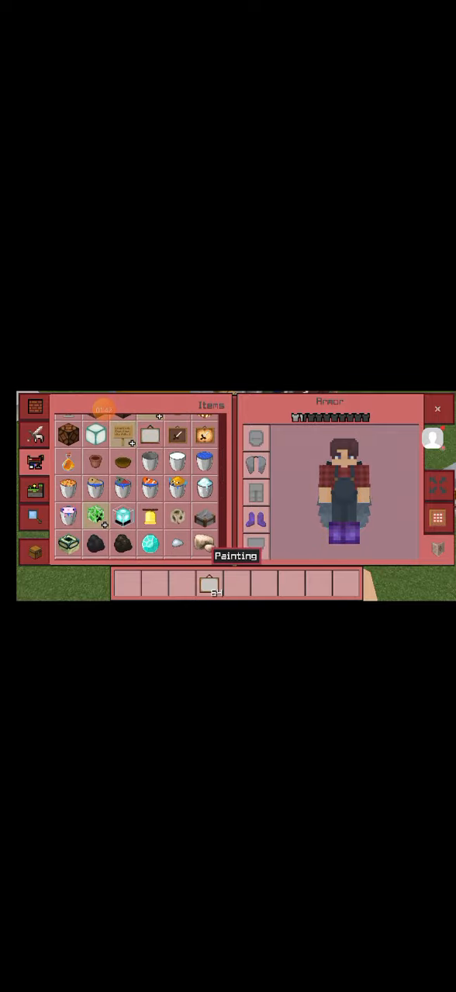
left_click(437, 409)
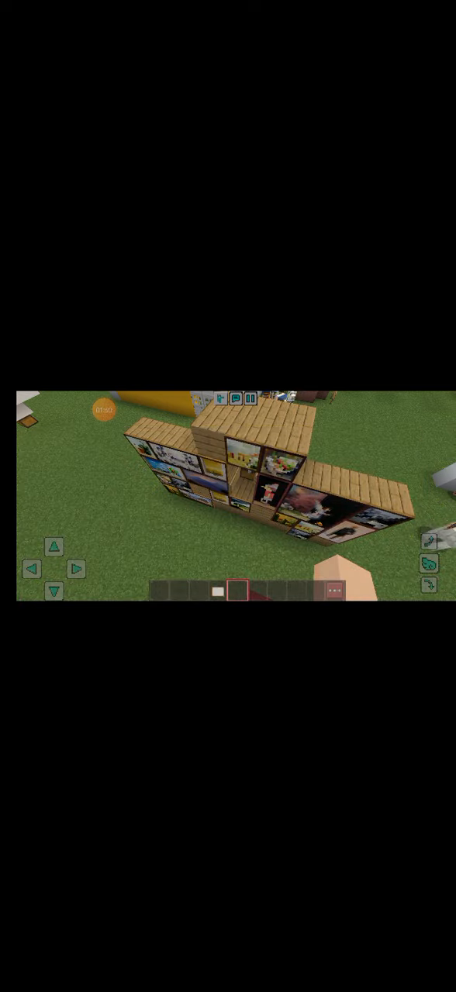
left_click(218, 591)
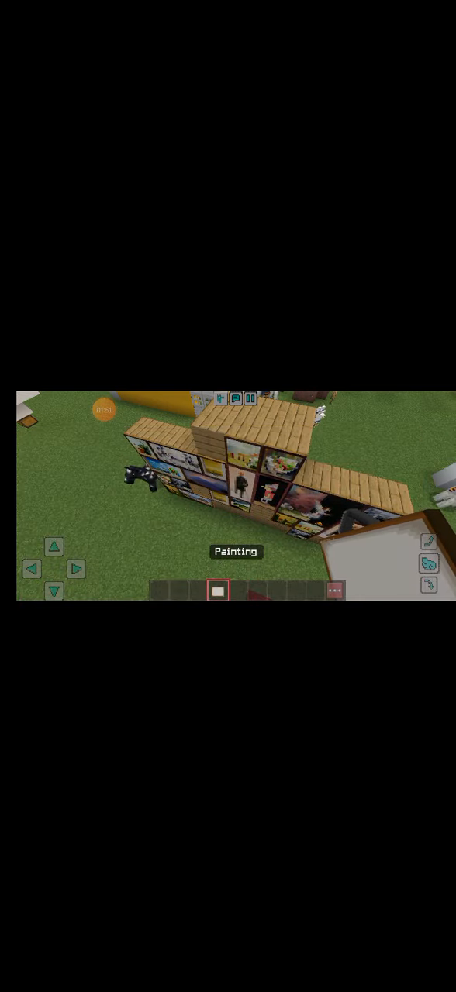
left_click(335, 588)
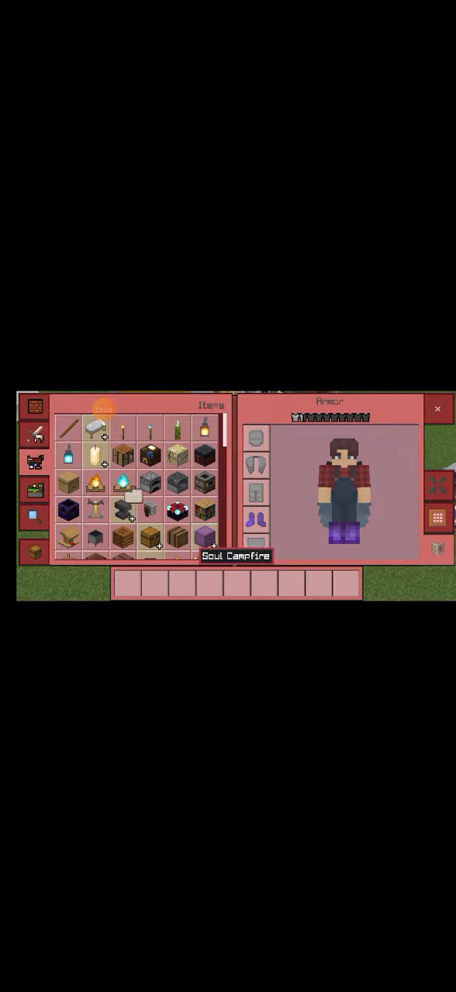
left_click(437, 409)
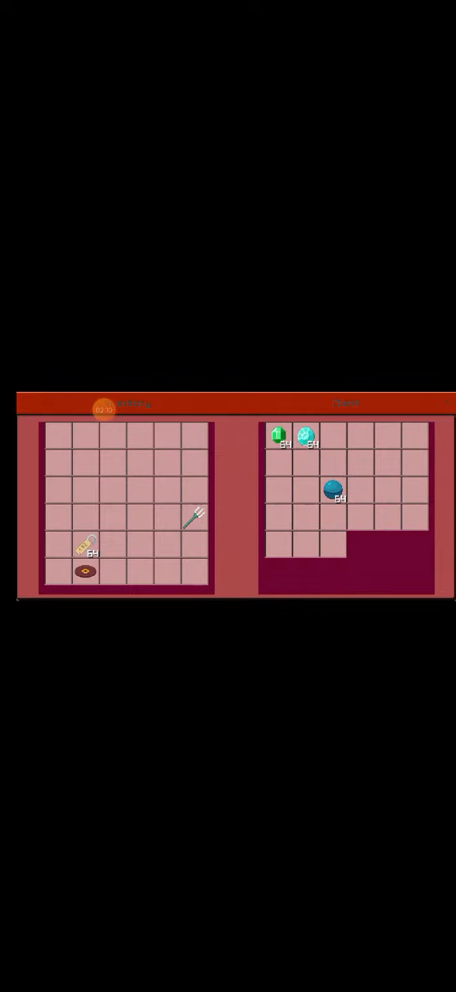
mouse_move(278, 433)
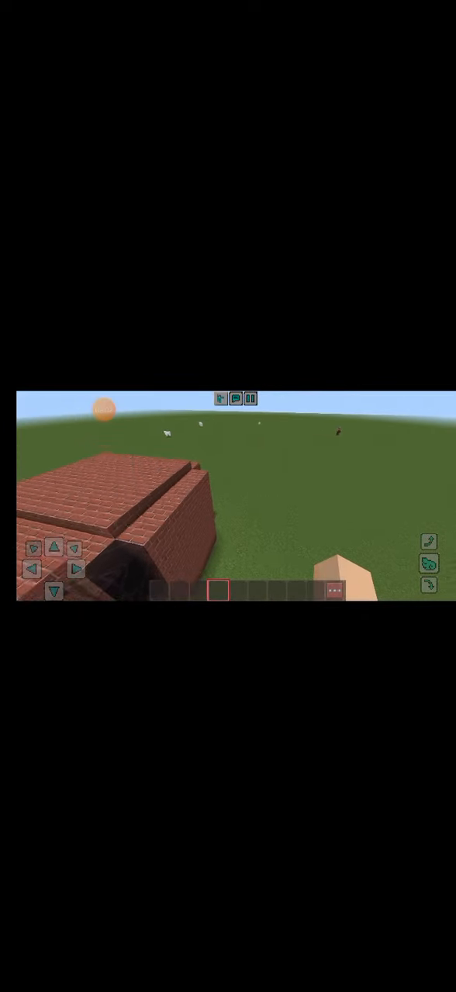
- Load Oak Wood Planks, nether bricks (search 'net') and an oak fence into the hotbar
left_click(334, 589)
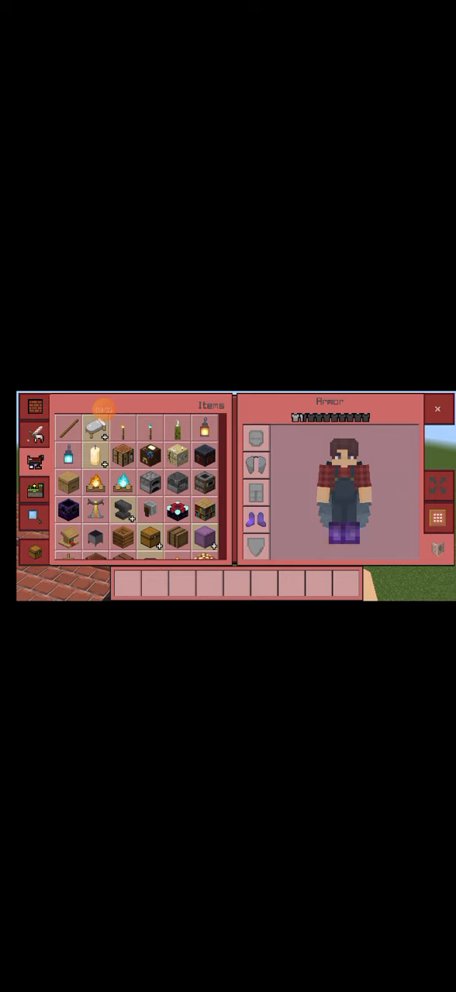
scroll("down", 3)
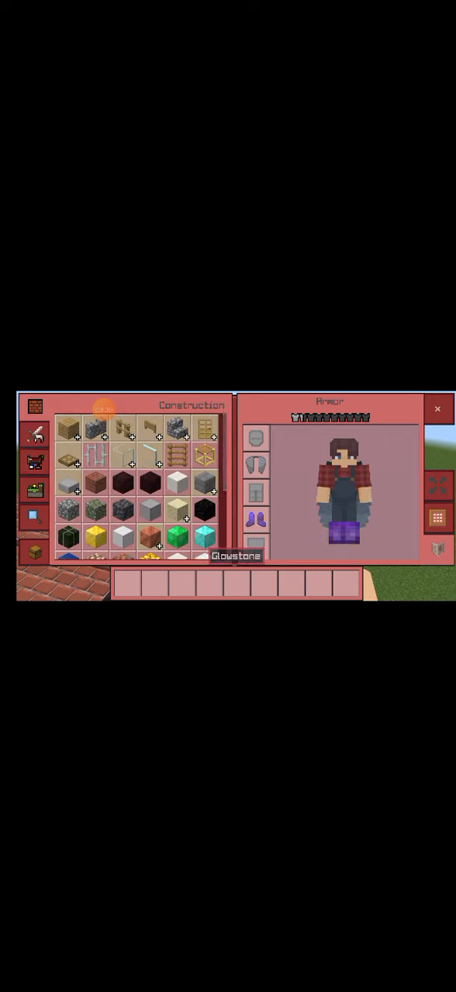
scroll("down", 3)
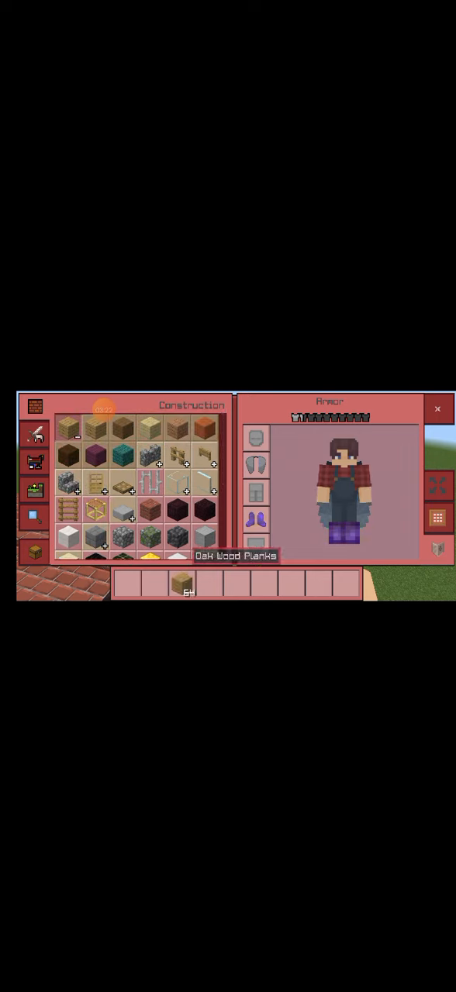
scroll("down", 3)
type("net")
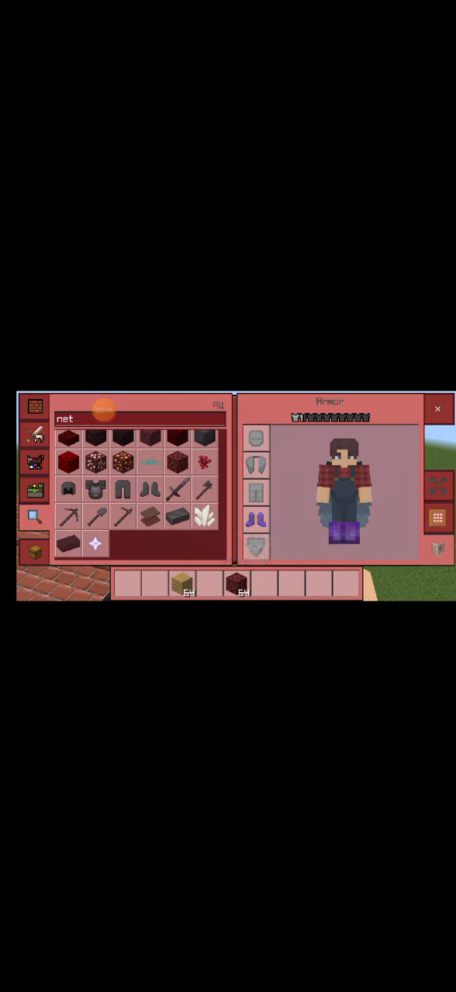
left_click(34, 406)
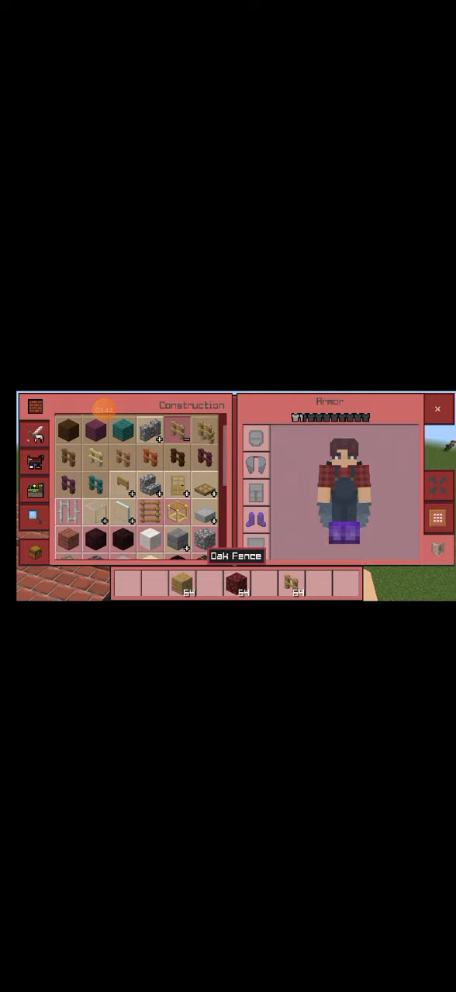
left_click(436, 410)
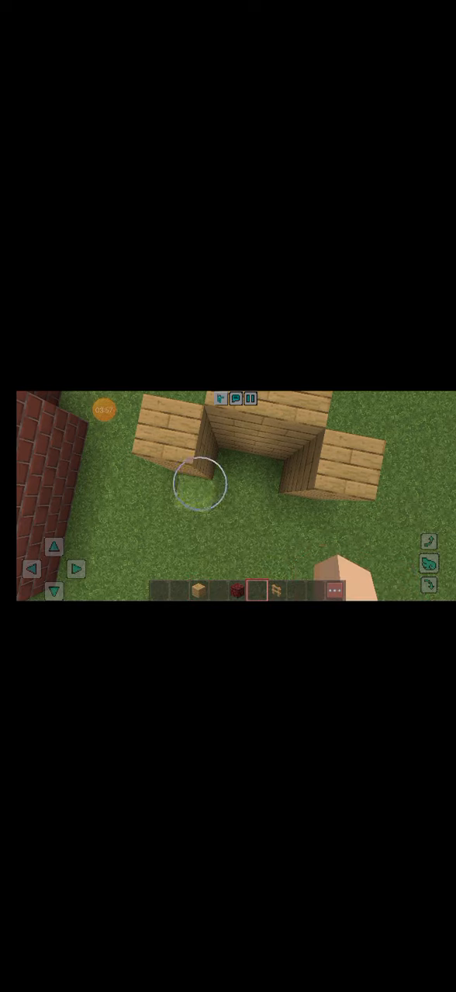
- Place oak plank blocks and a fence on the grass as a small structure
left_click(276, 591)
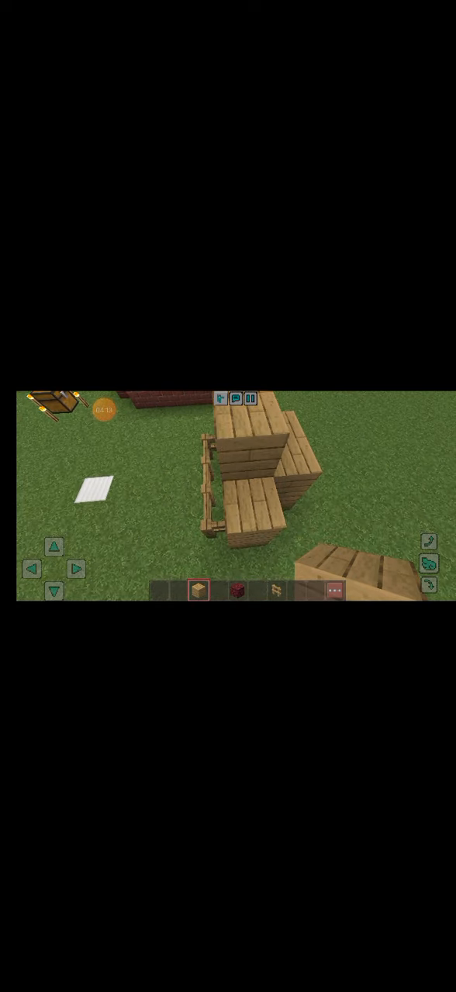
left_click(335, 592)
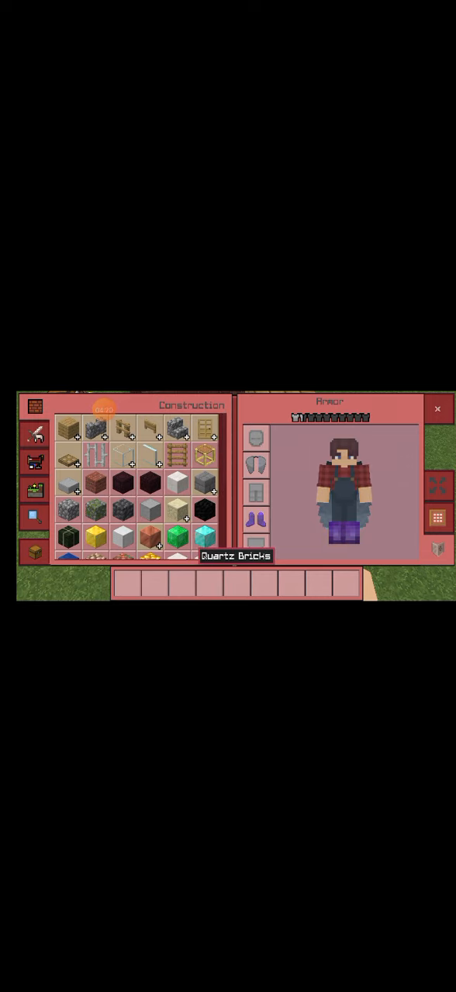
- Fill the hotbar with oak planks and Blue, Yellow, Red, Orange, Lime, Light Blue, Purple and Pink Concrete
left_click(437, 409)
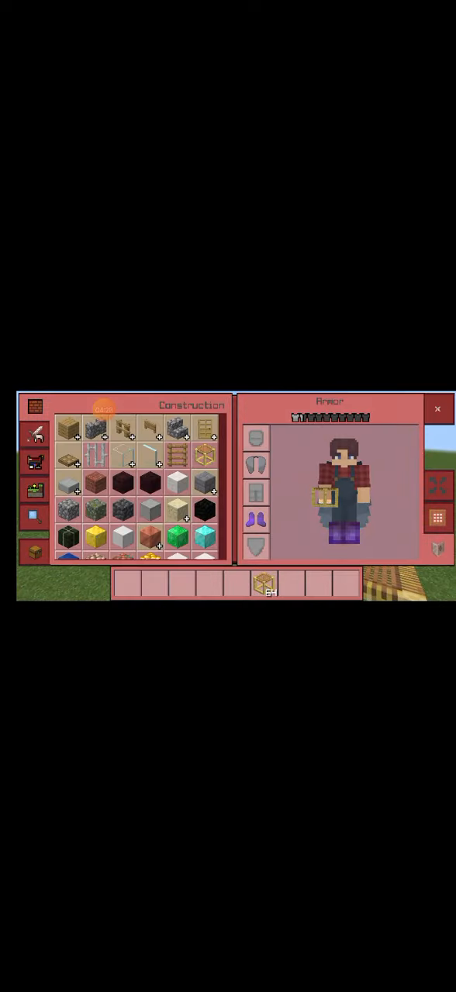
scroll("down", 3)
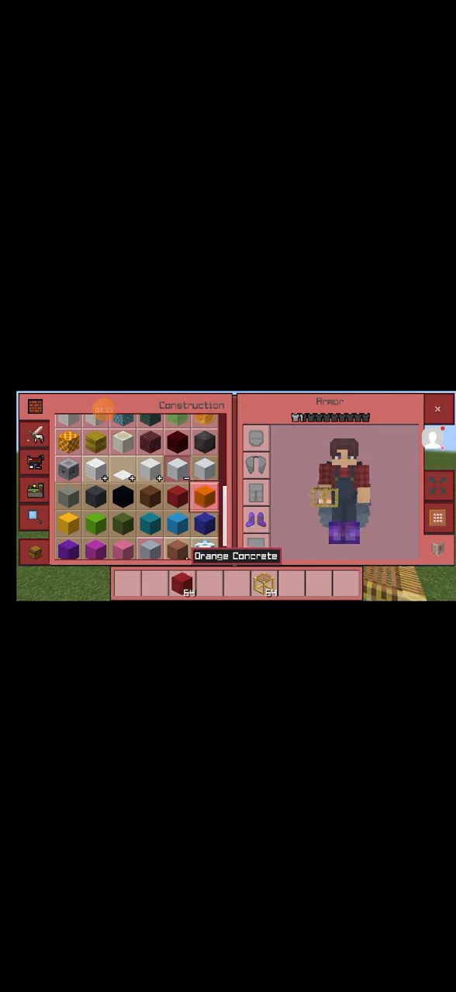
left_click(203, 523)
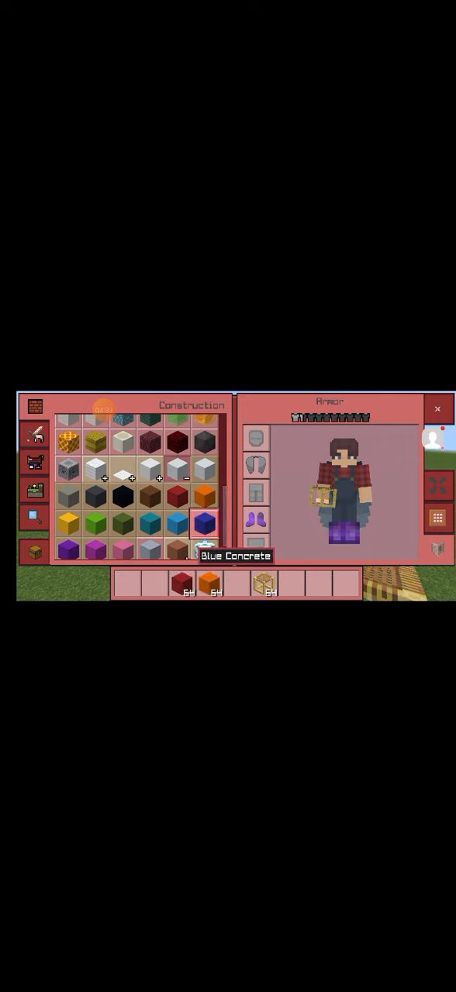
left_click(96, 524)
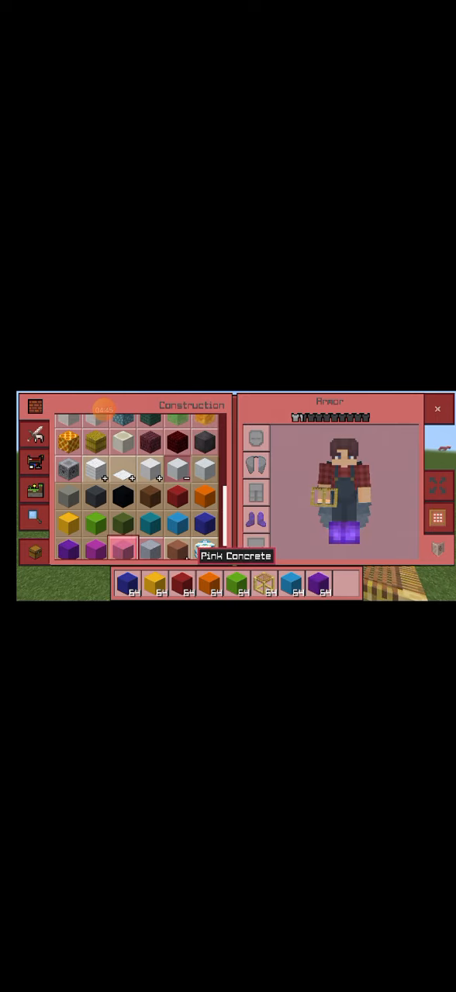
left_click(437, 409)
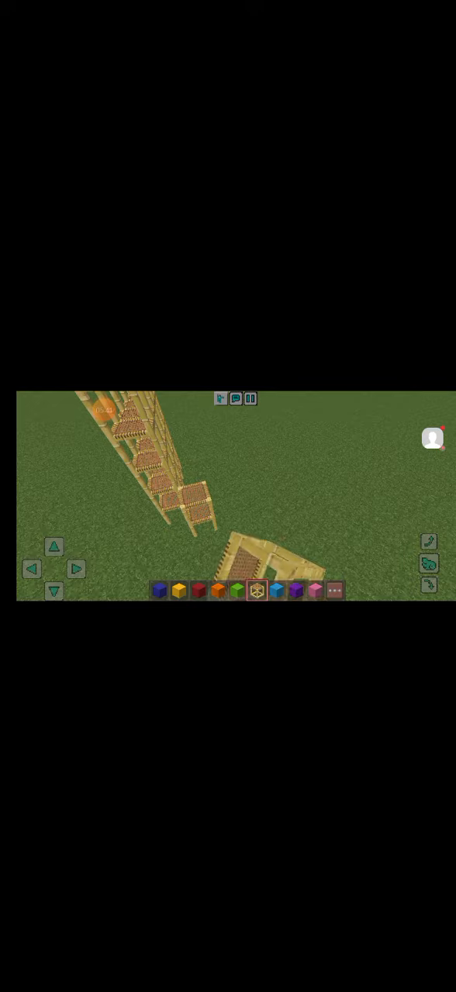
- Lay purple concrete into a closed square ring at the scaffolding base, then start light blue on top
left_click(296, 590)
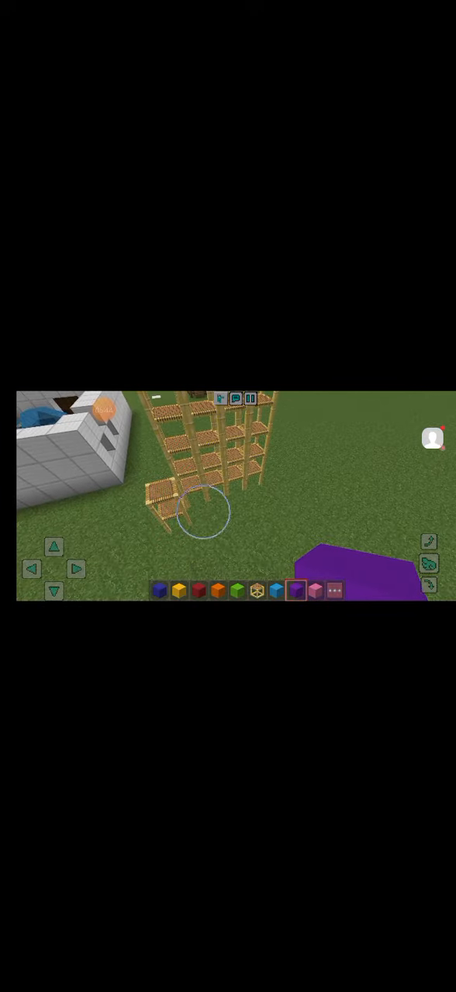
left_click(204, 513)
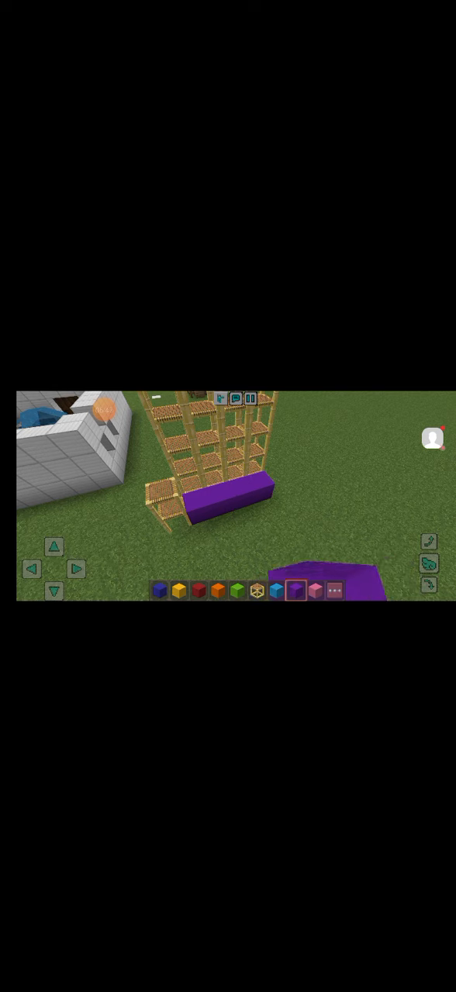
left_click(341, 527)
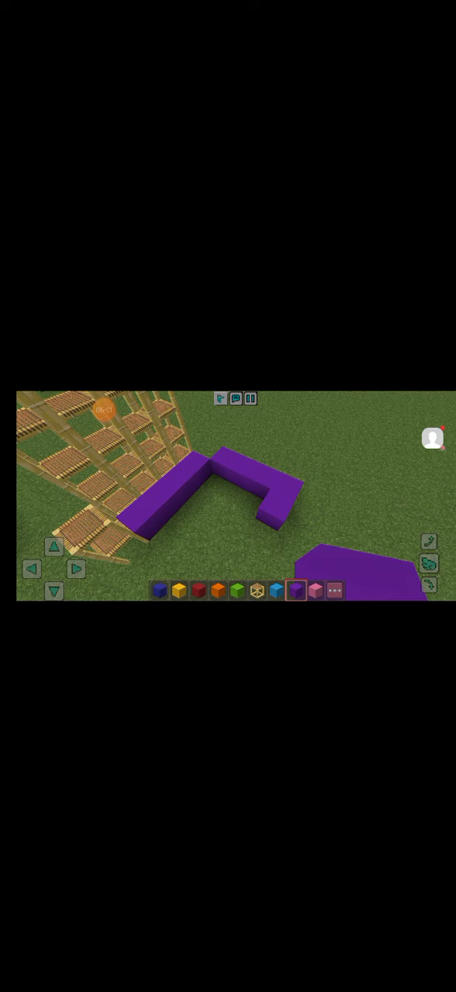
left_click(279, 512)
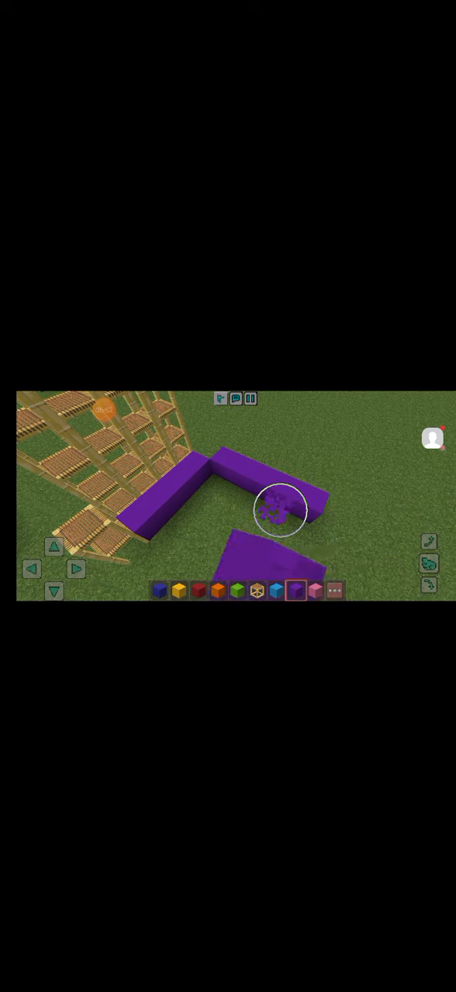
left_click(281, 512)
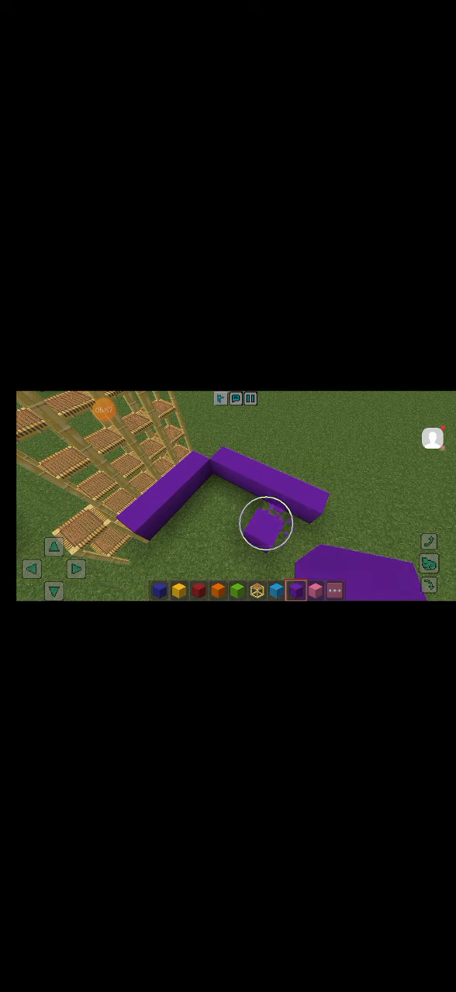
left_click(263, 524)
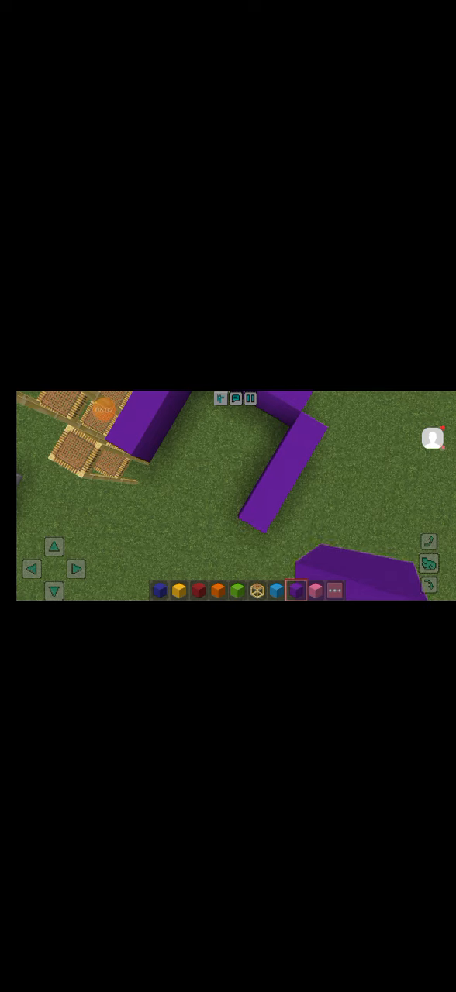
left_click(205, 493)
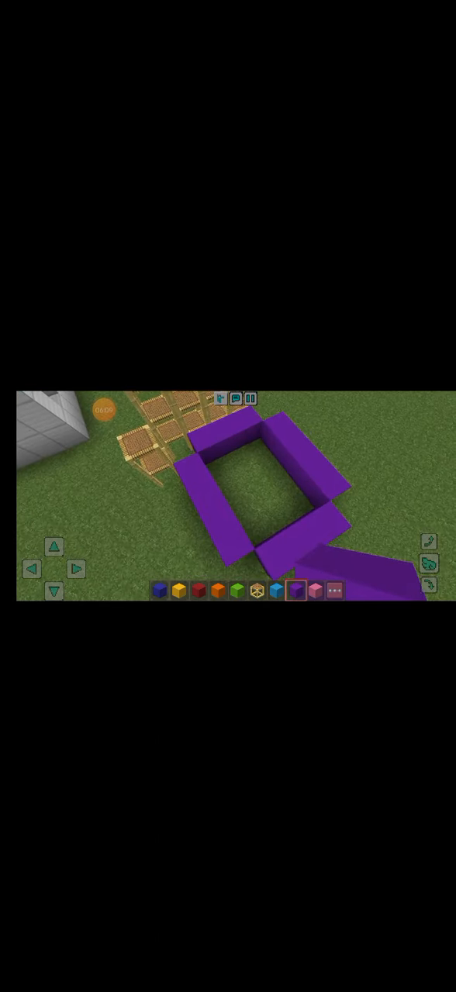
left_click(276, 591)
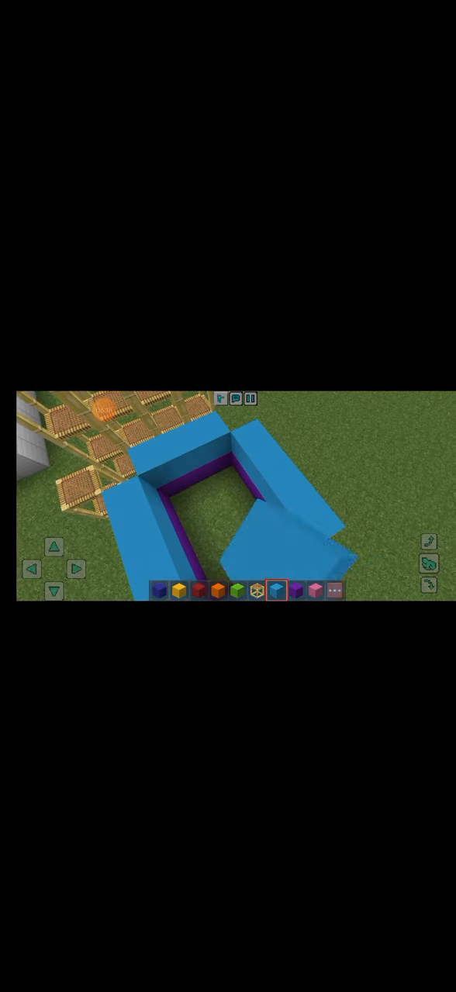
- Stack light blue, lime and blue concrete rings above the purple ring
left_click(238, 590)
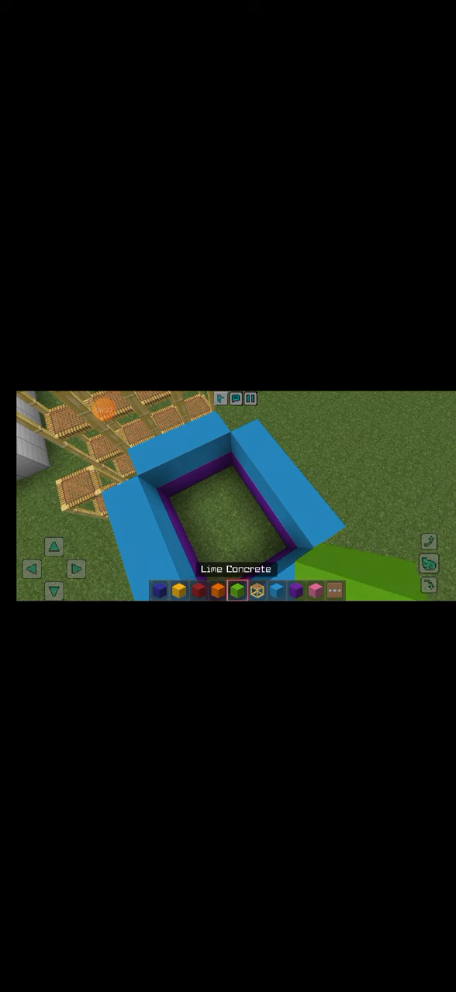
left_click(183, 446)
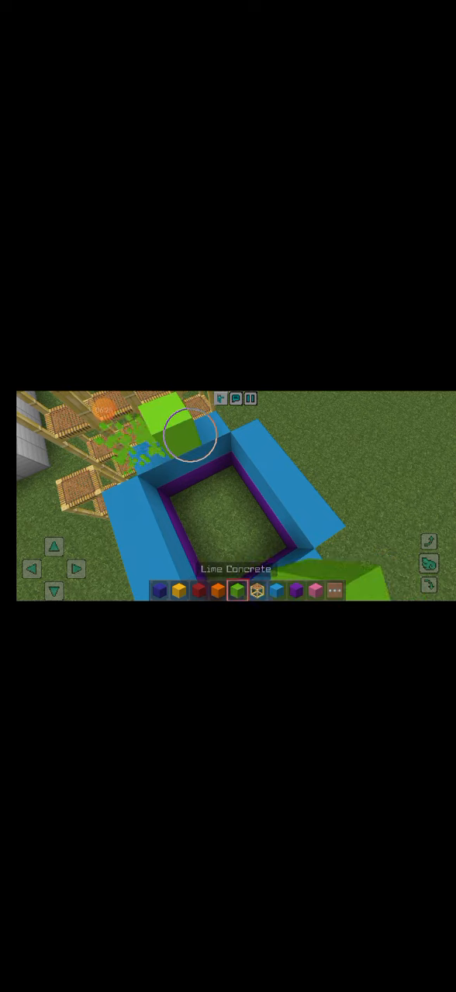
left_click(163, 591)
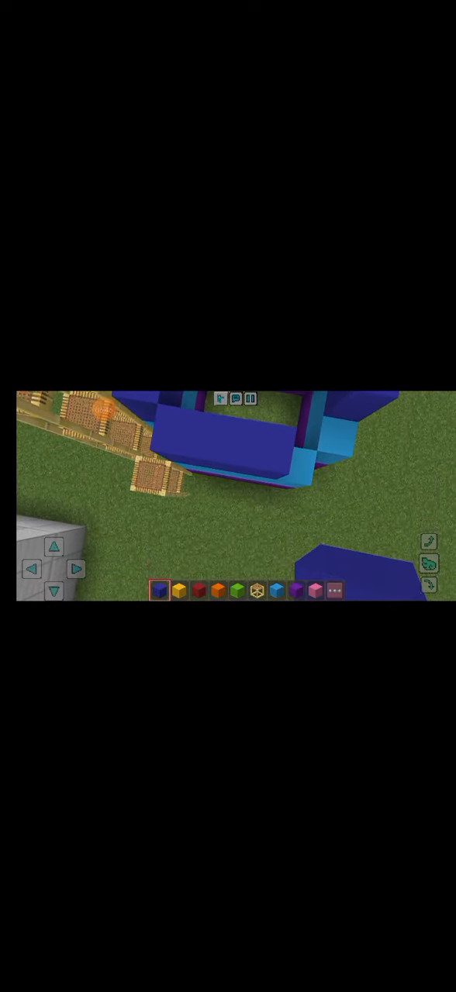
left_click(257, 591)
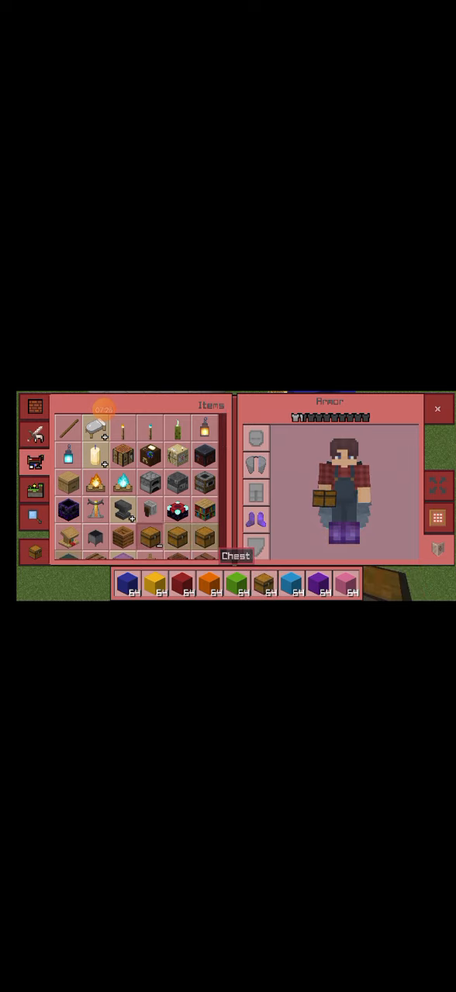
- Place a chest on the tower and move all concrete and scaffolding stacks into it
left_click(436, 409)
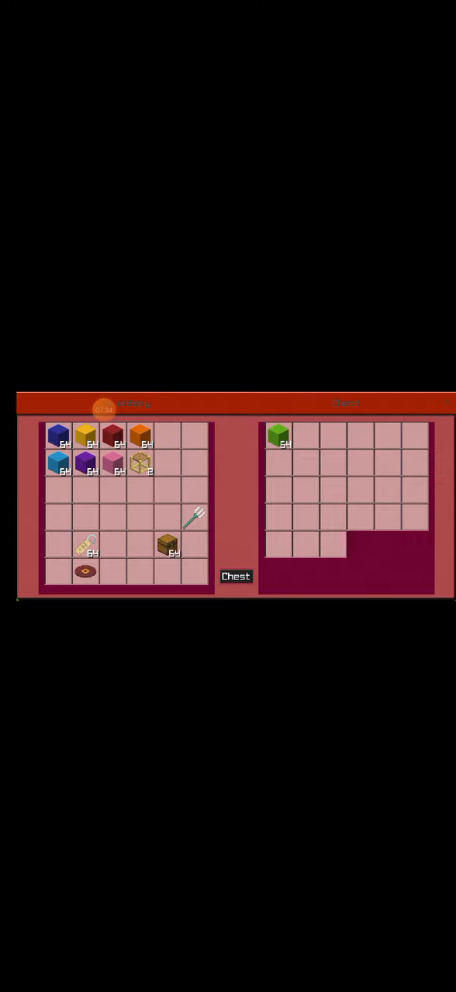
left_click(139, 437)
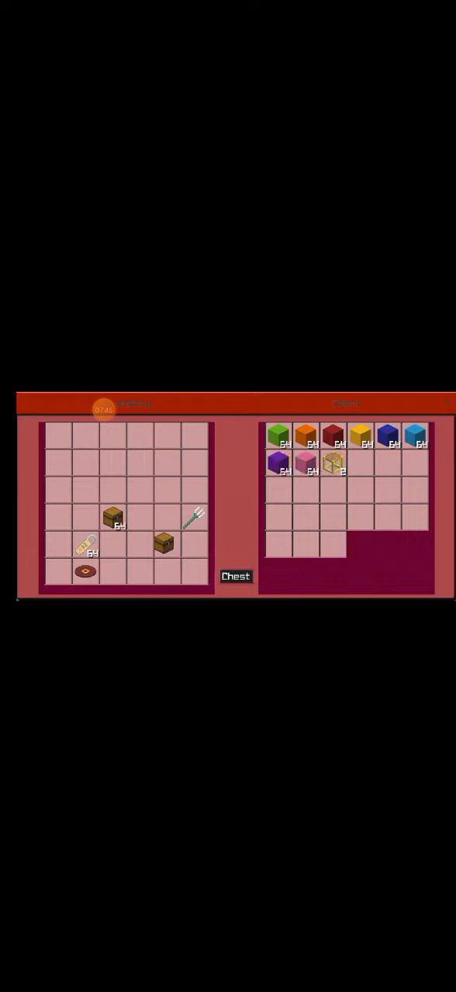
key("Escape")
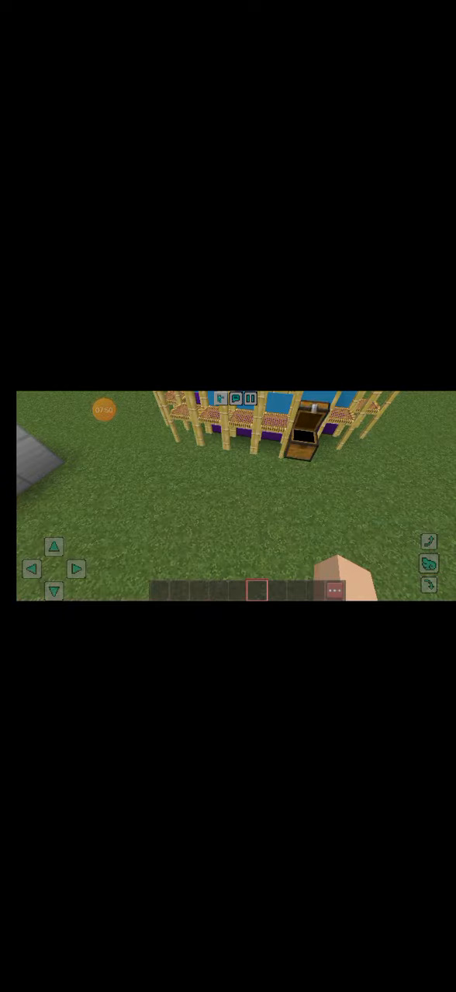